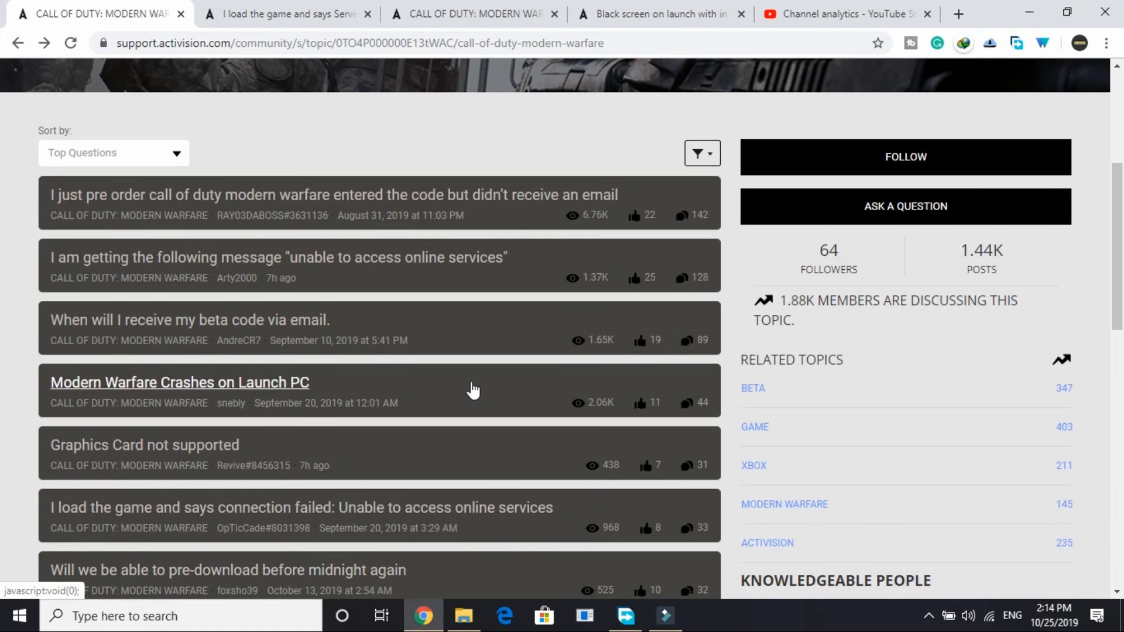
# Leave the browser for the desktop and reach Device Manager via the Start-button admin menu.
pyautogui.scroll(-3)
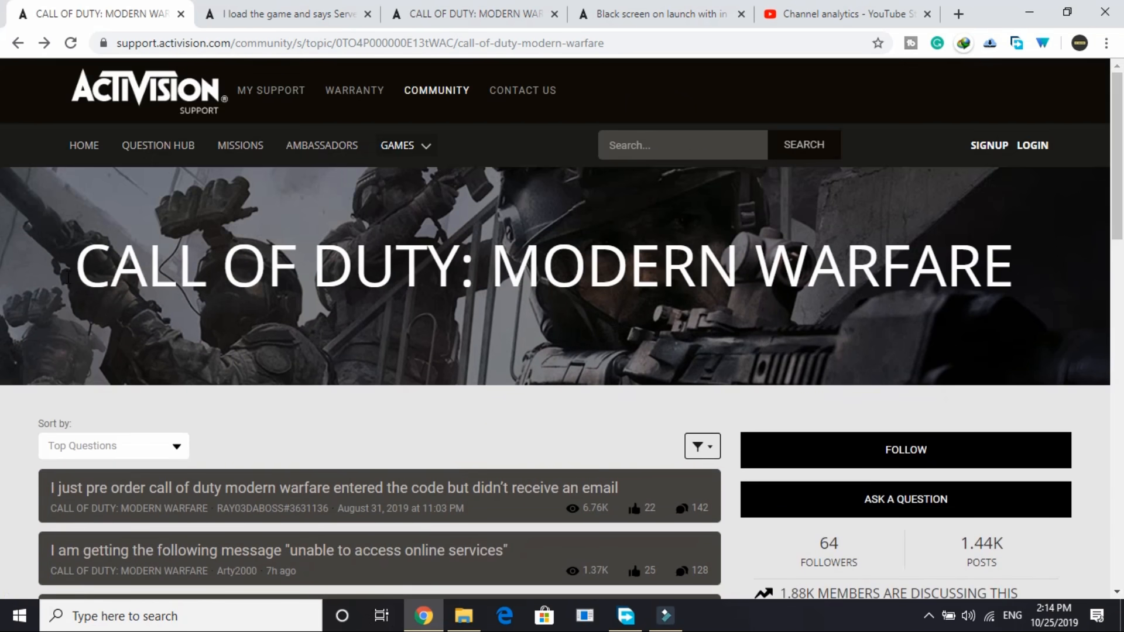
pyautogui.scroll(-3)
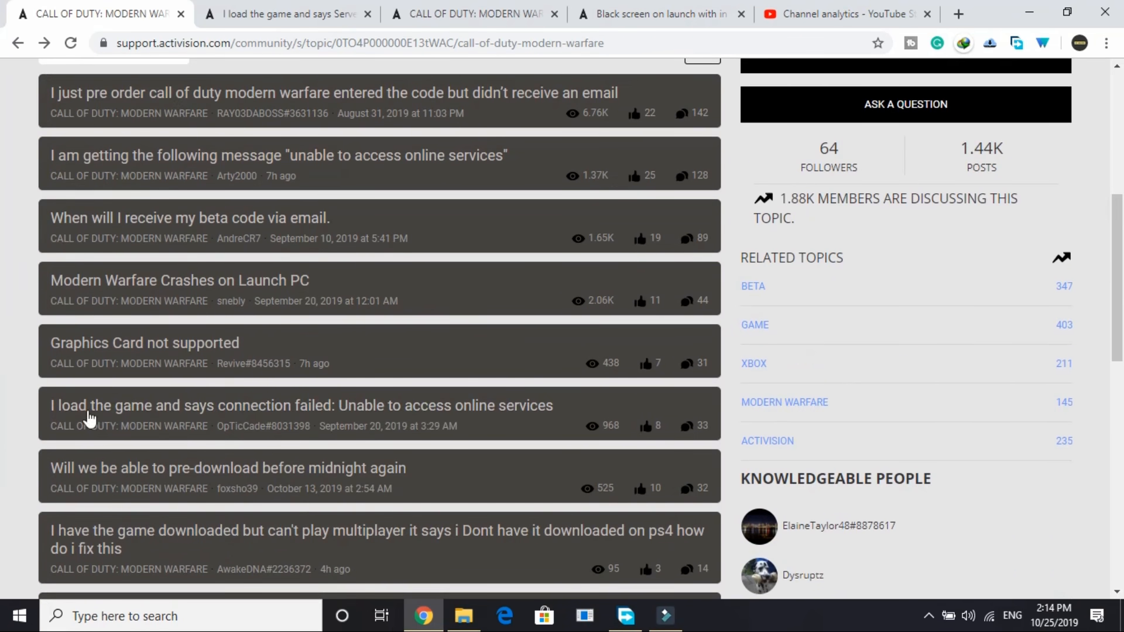
pyautogui.moveTo(291, 371)
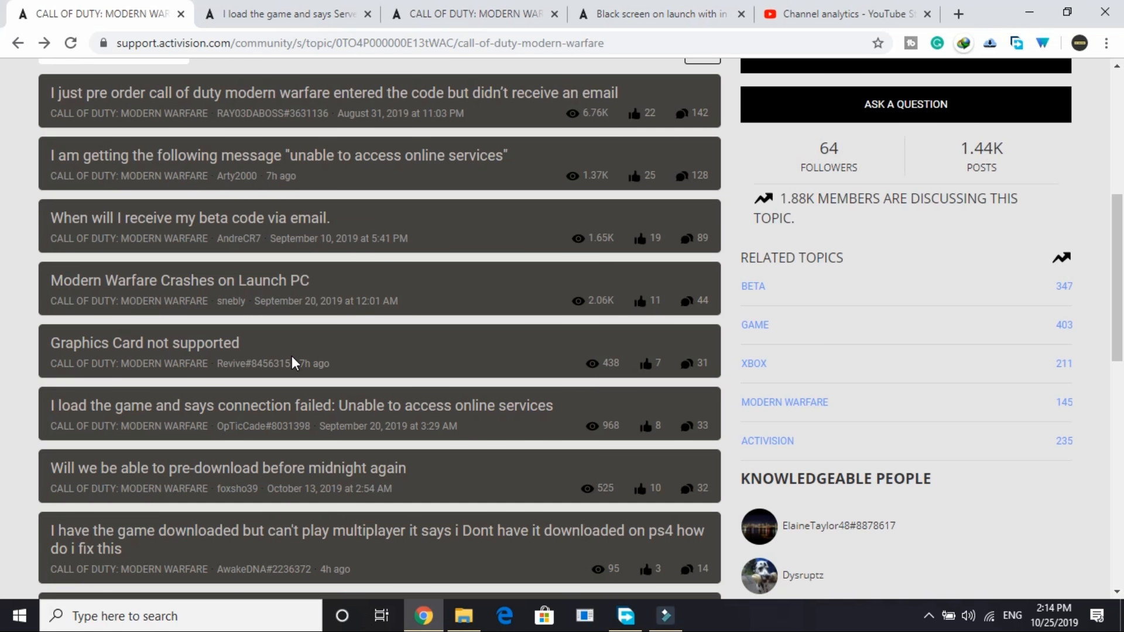
pyautogui.click(144, 343)
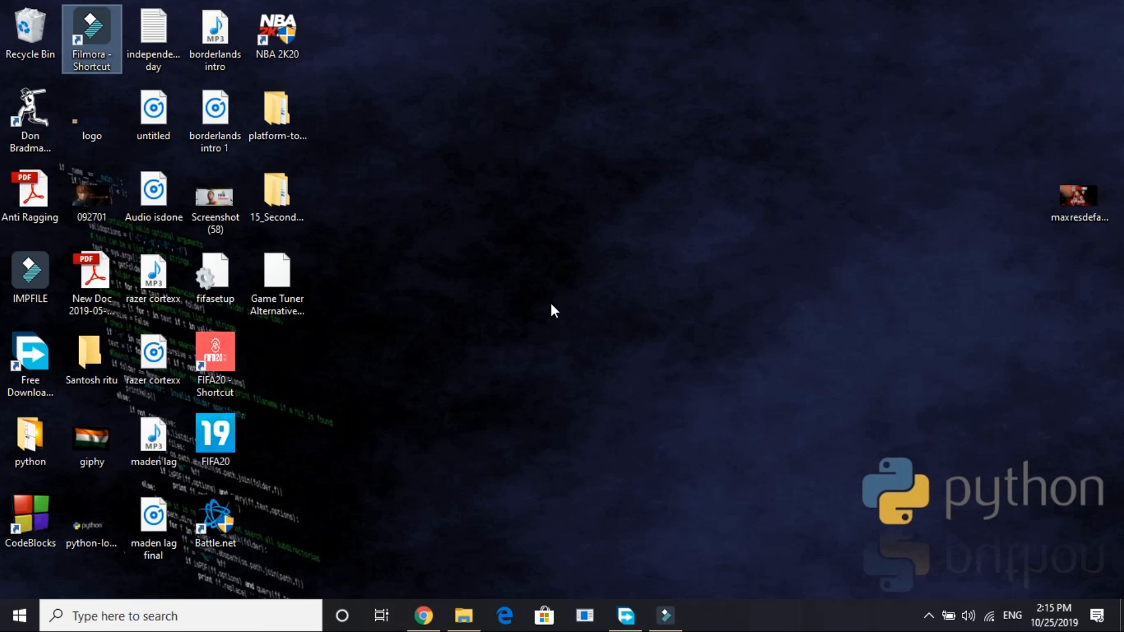
pyautogui.moveTo(486, 314)
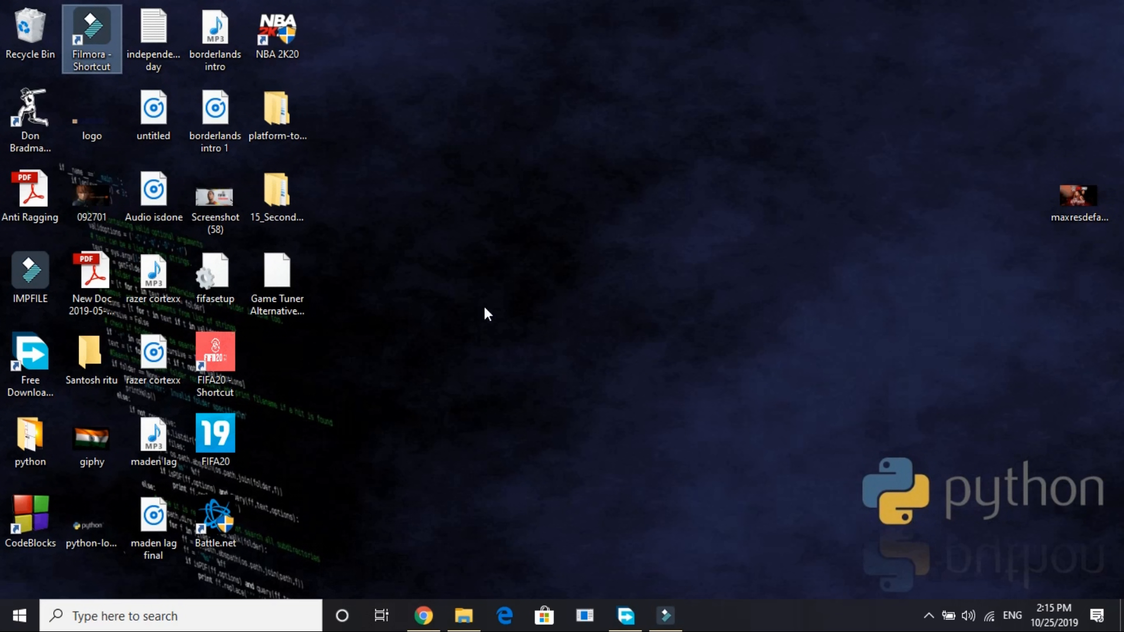
pyautogui.moveTo(486, 490)
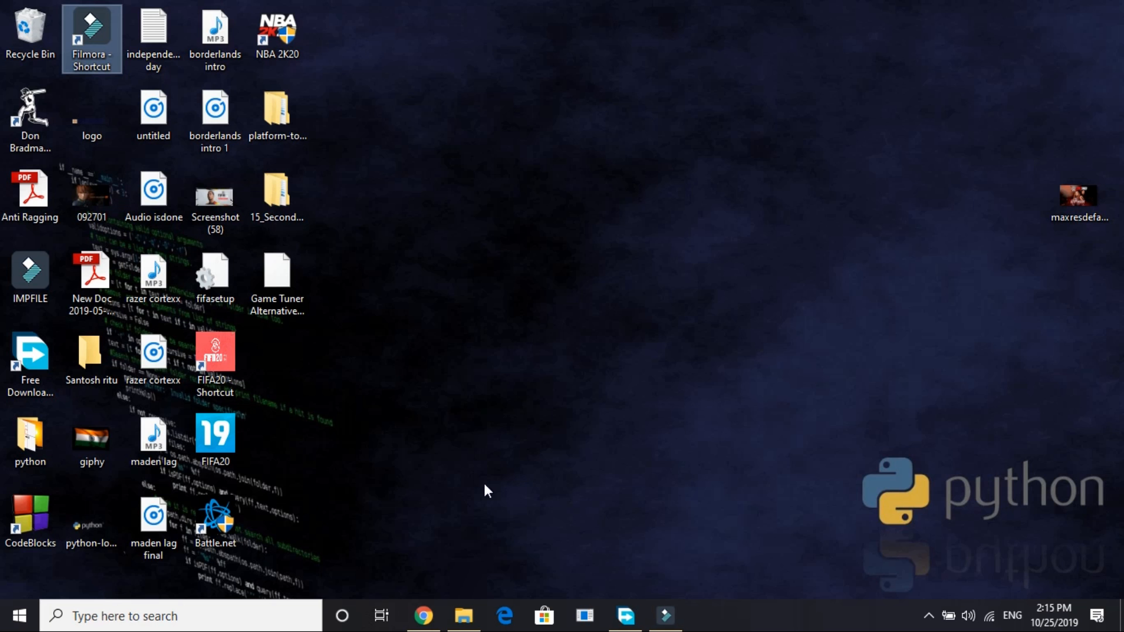
pyautogui.moveTo(486, 486)
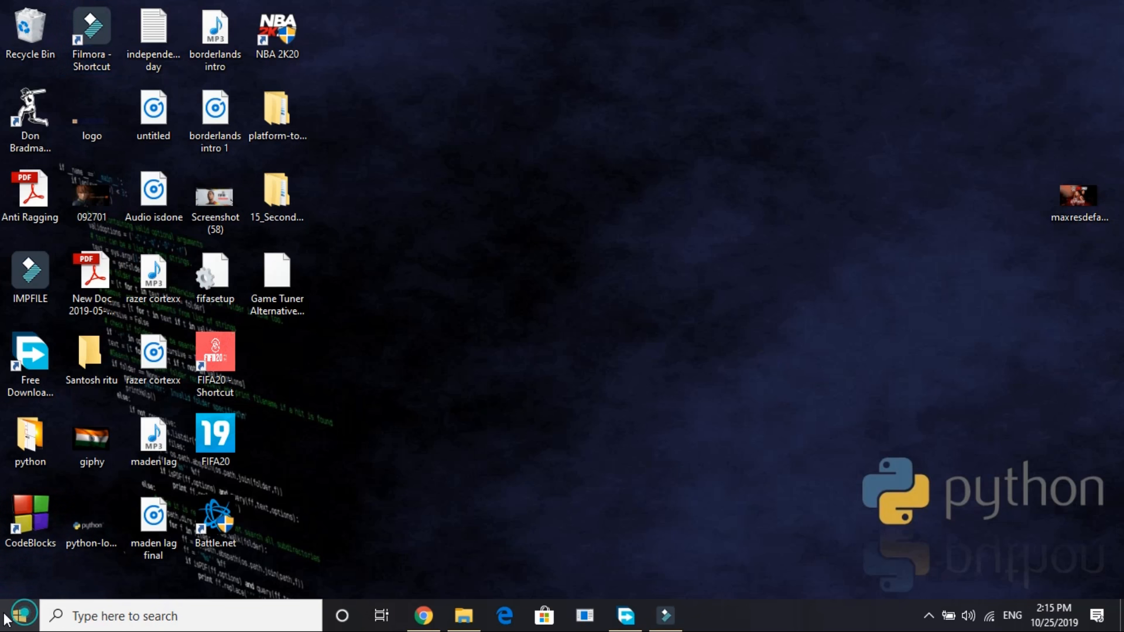
pyautogui.rightClick(15, 614)
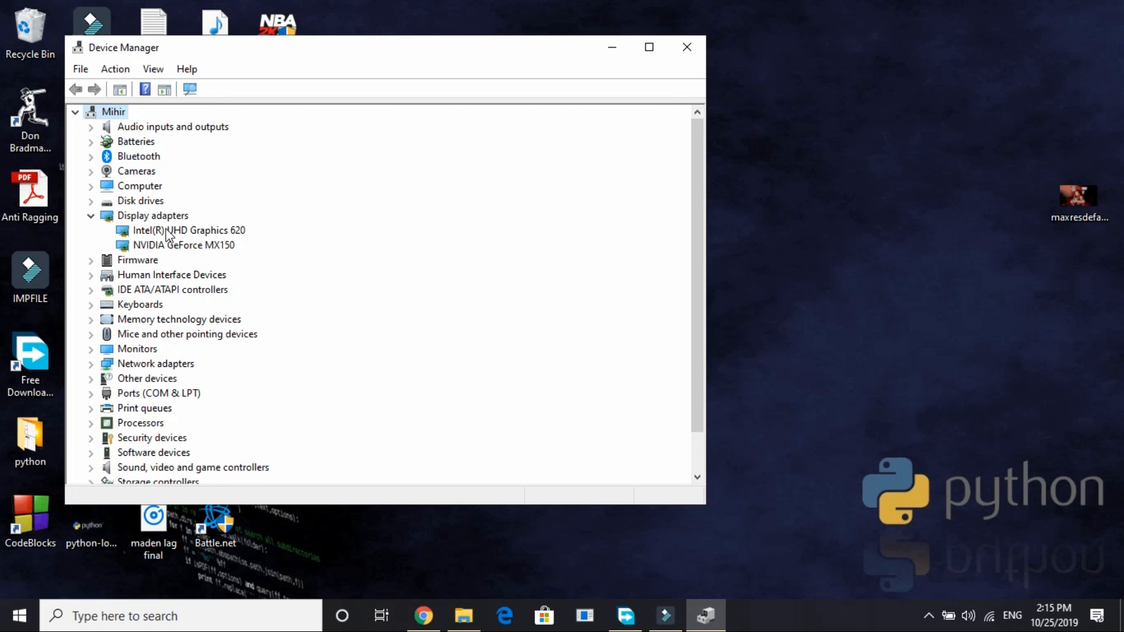
pyautogui.moveTo(159, 260)
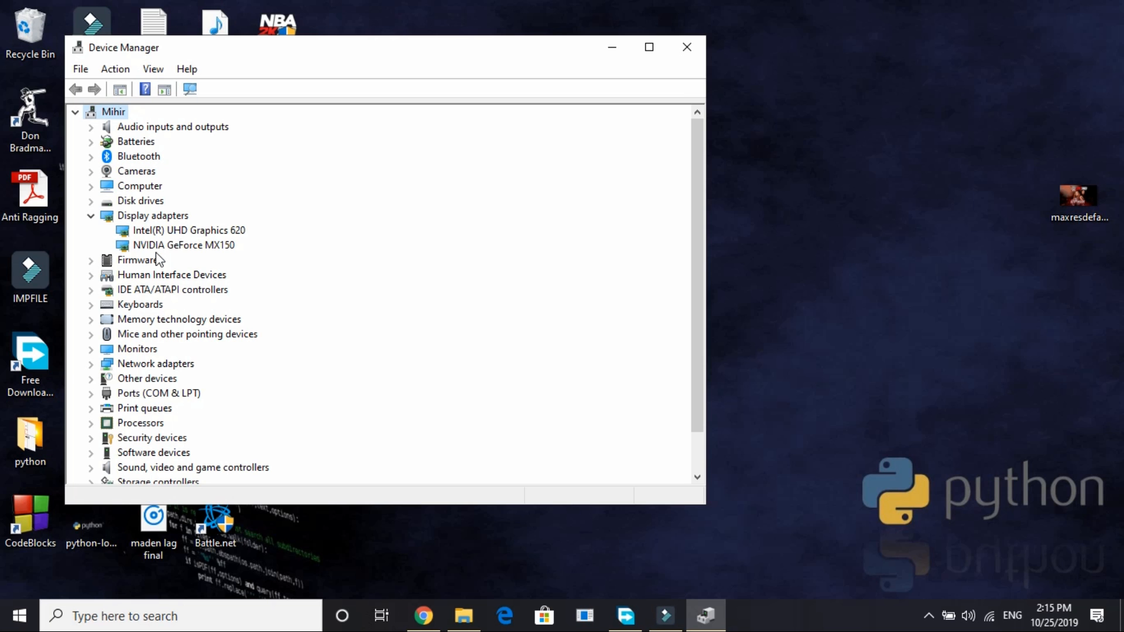
# View the Intel UHD Graphics 620 adapter's actions, then dismiss them leaving NVIDIA GeForce MX150 selected.
pyautogui.click(187, 230)
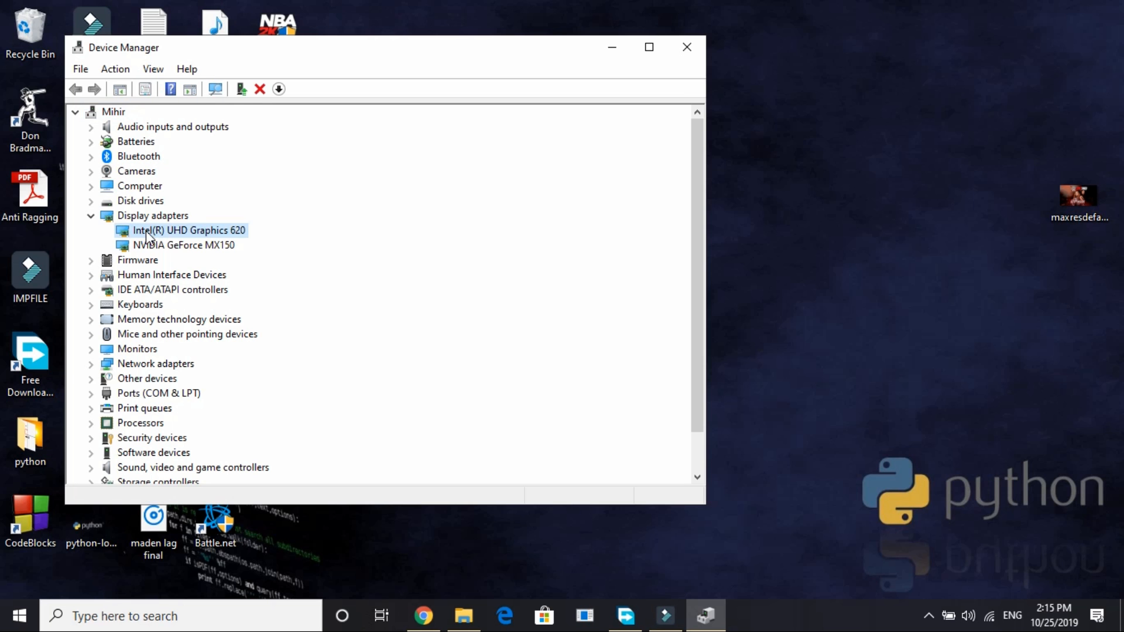
pyautogui.rightClick(190, 230)
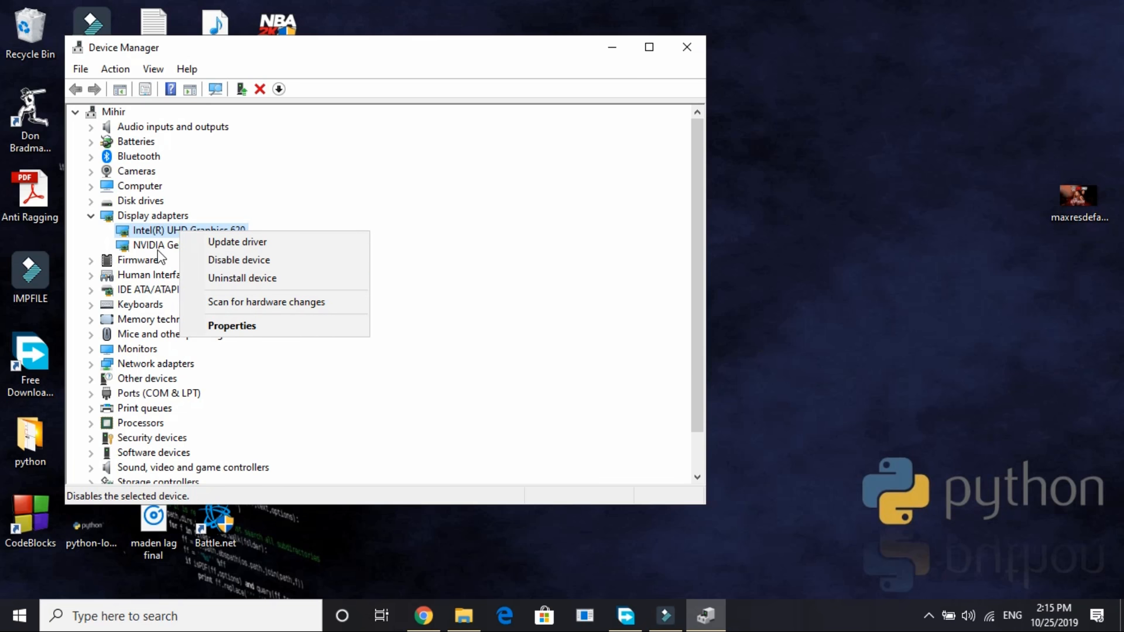
pyautogui.click(182, 244)
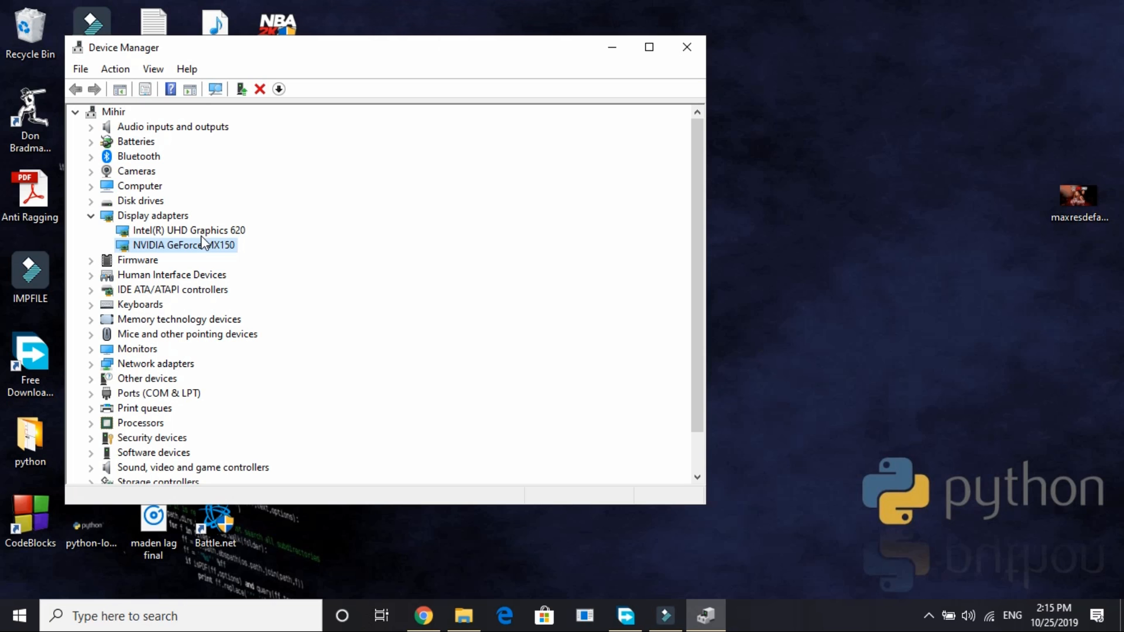